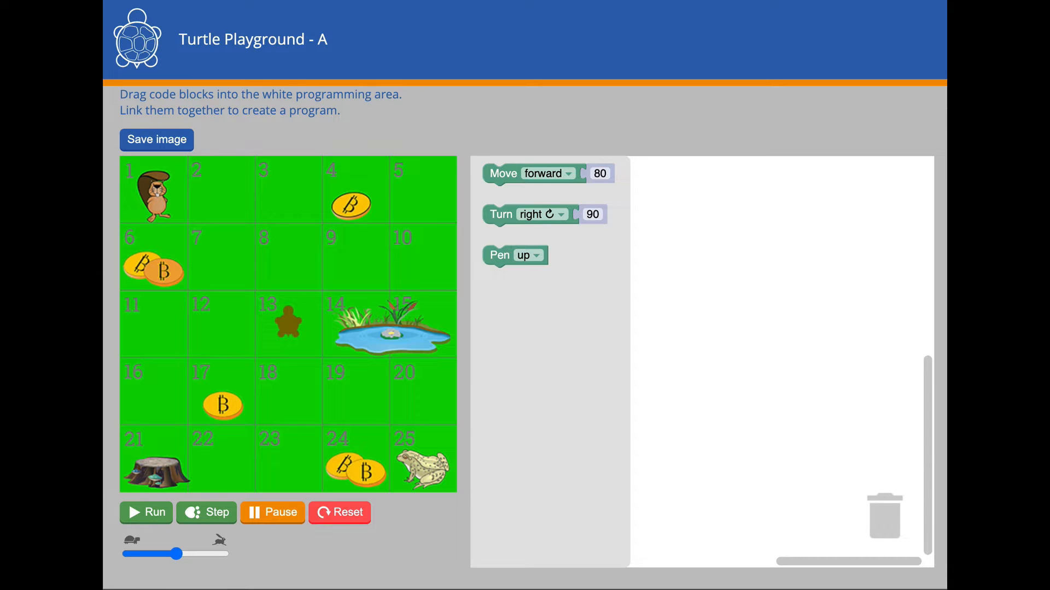
mouse_move(301, 385)
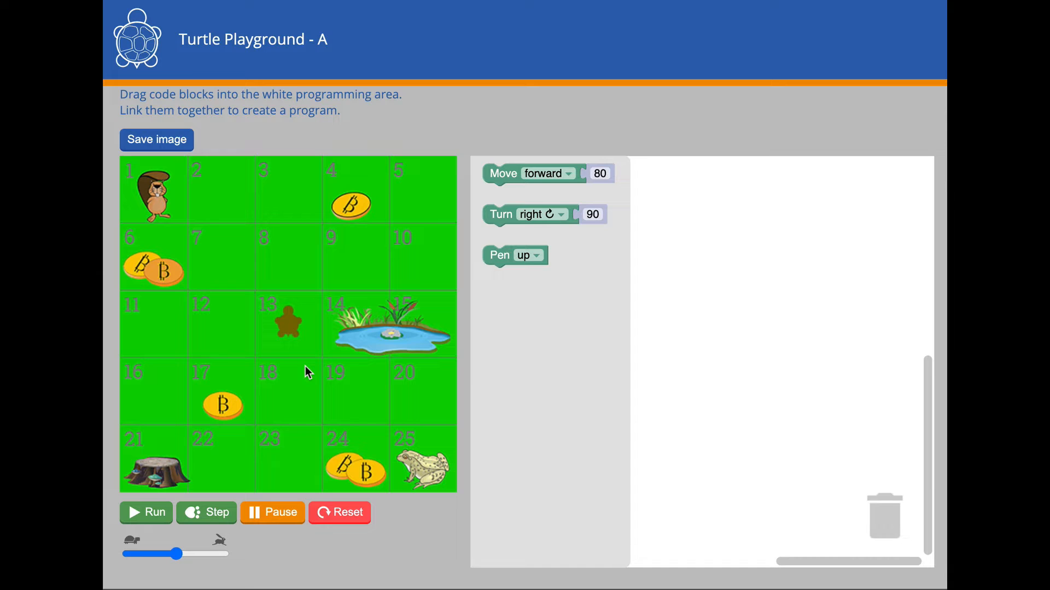
mouse_move(297, 337)
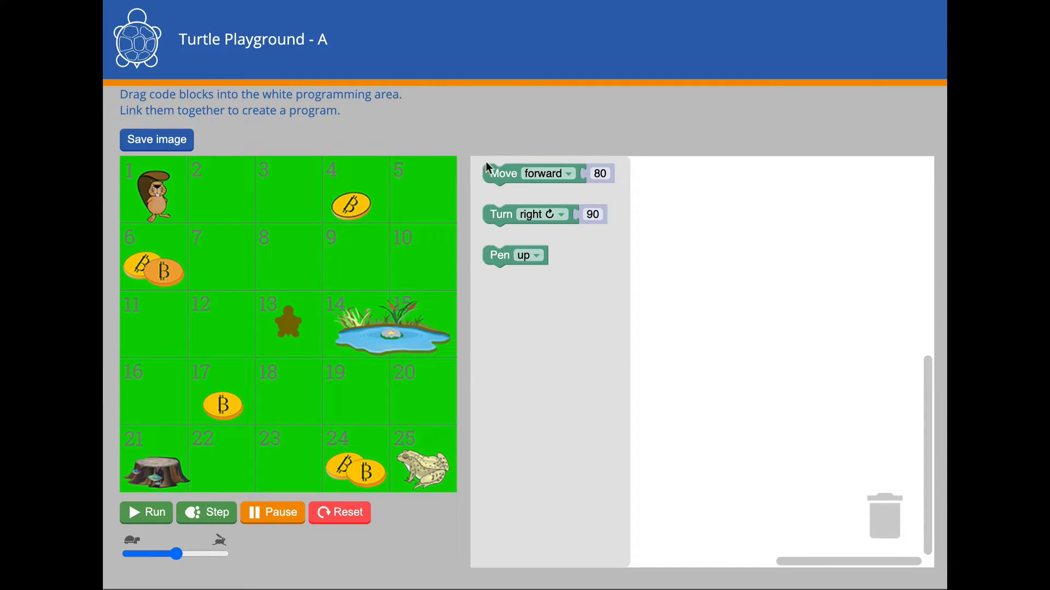
Step: Add a Move forward 80 block and run it, moving the turtle from square 13 to 8
left_click_drag(530, 172, 708, 195)
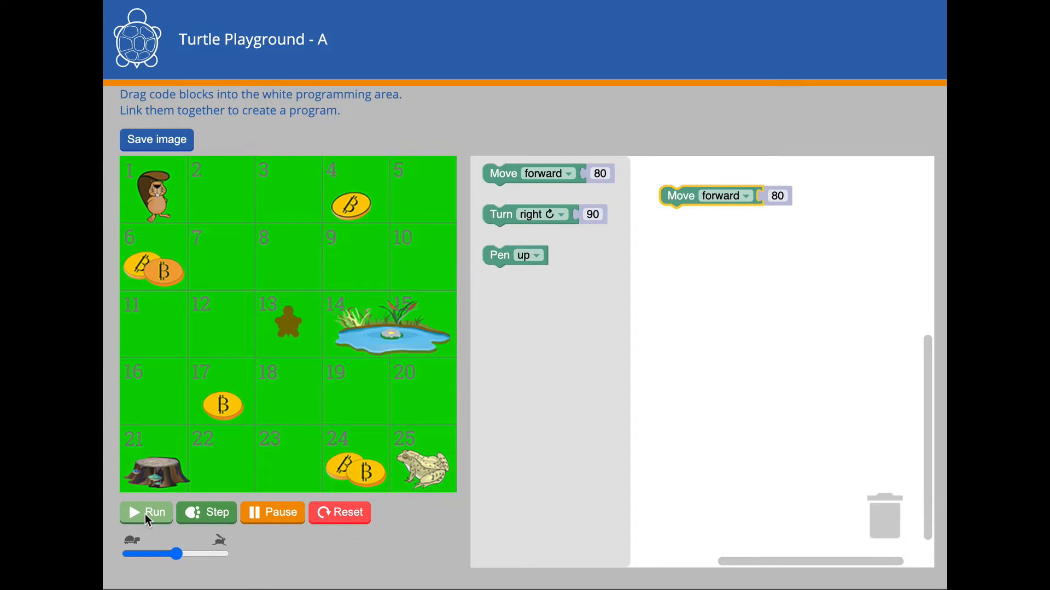
left_click(146, 513)
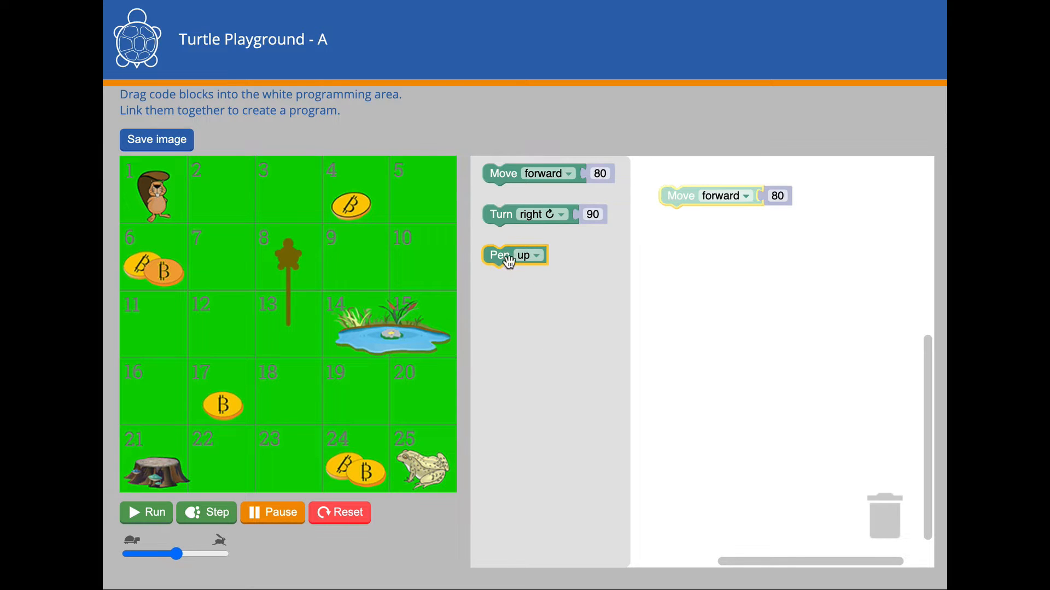
Step: Attach Pen up and a second Move forward block, reset, and rerun to reach square 3
left_click_drag(514, 254, 693, 224)
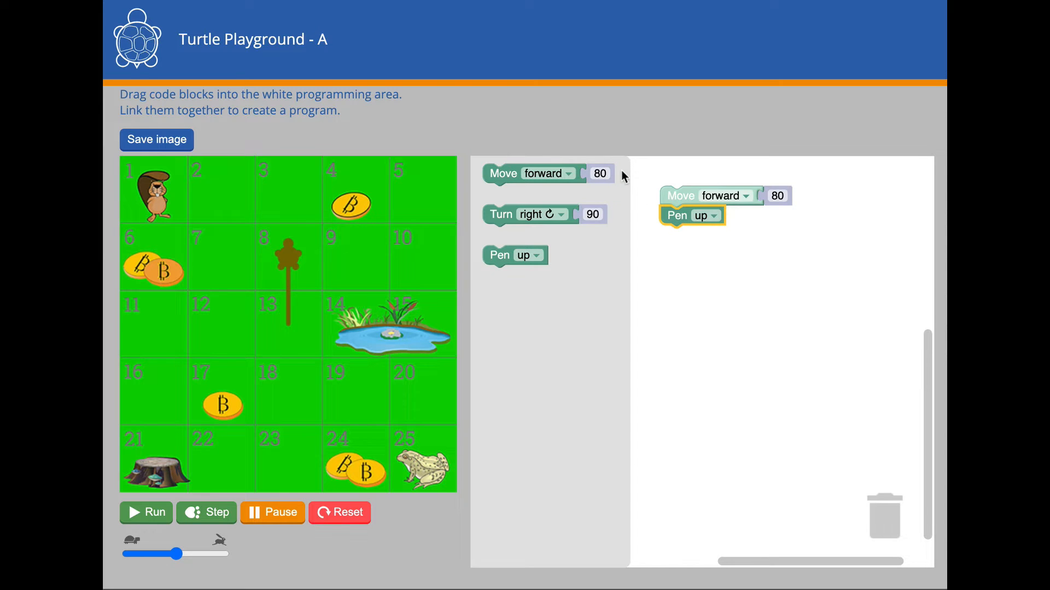
left_click_drag(531, 172, 676, 240)
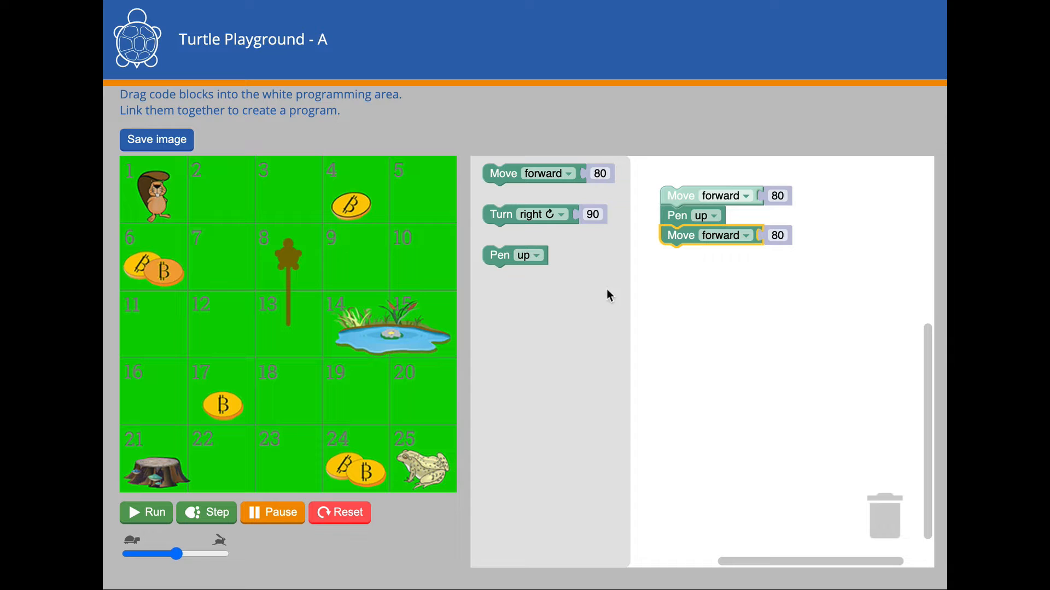
left_click(339, 512)
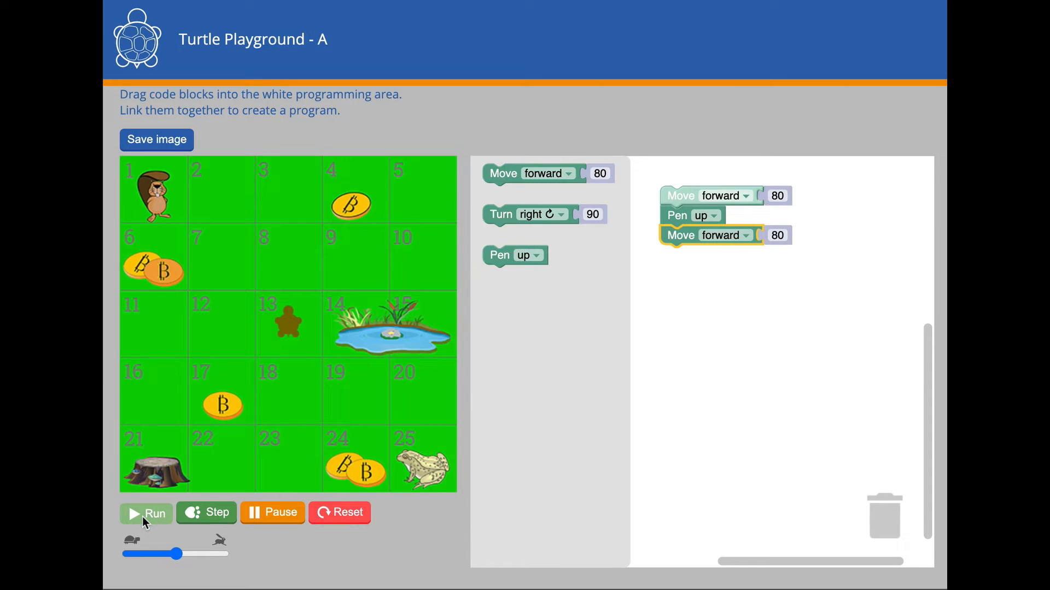
left_click(147, 513)
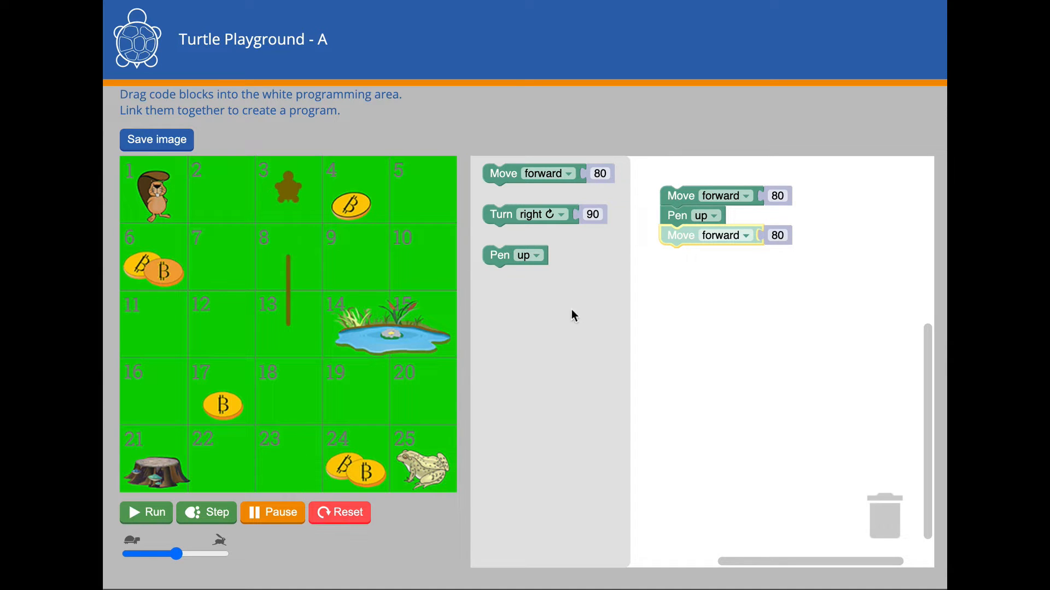
Step: Trash the old stack and build move 80, move 80, turn left 90, move 80, move 80
left_click_drag(703, 215, 900, 522)
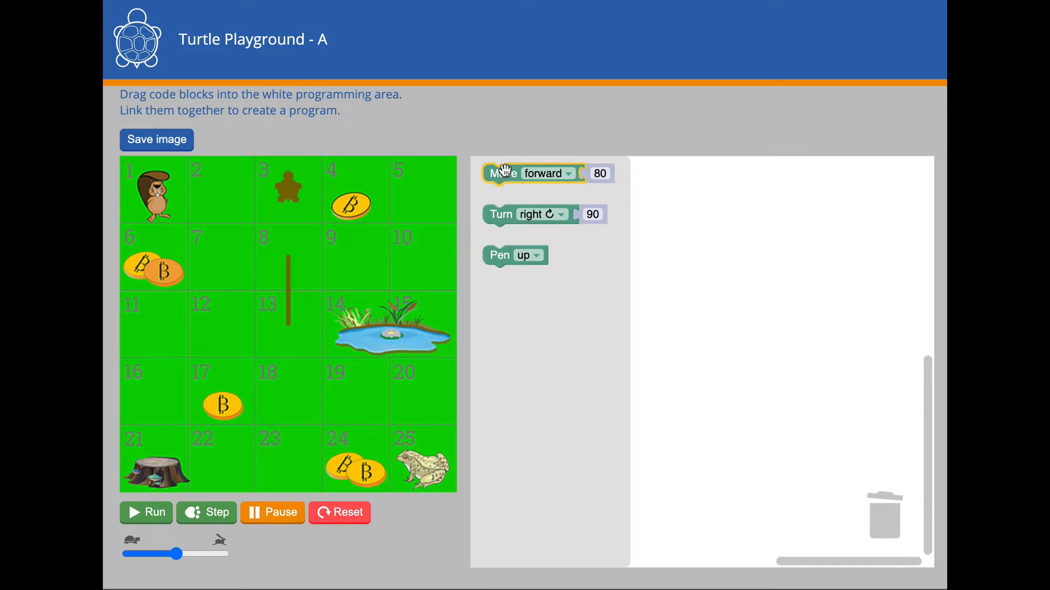
left_click_drag(528, 173, 720, 193)
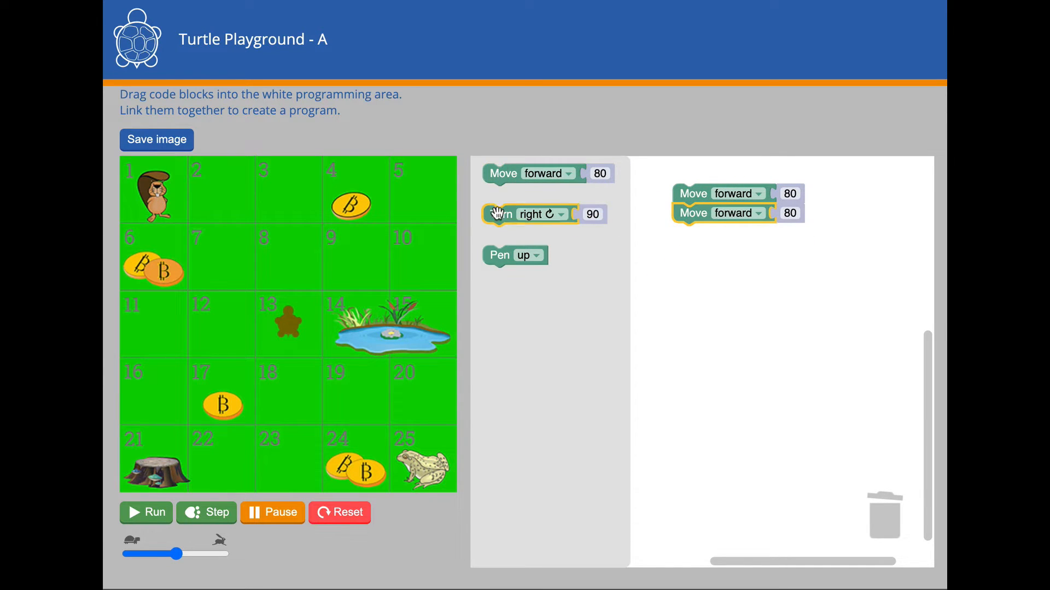
left_click_drag(528, 214, 716, 233)
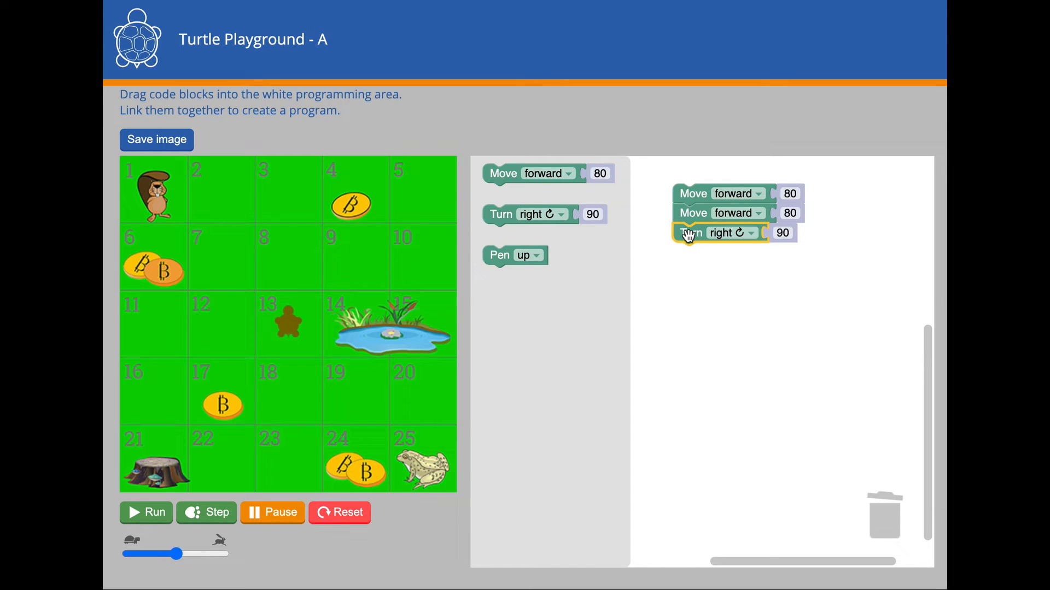
mouse_move(761, 251)
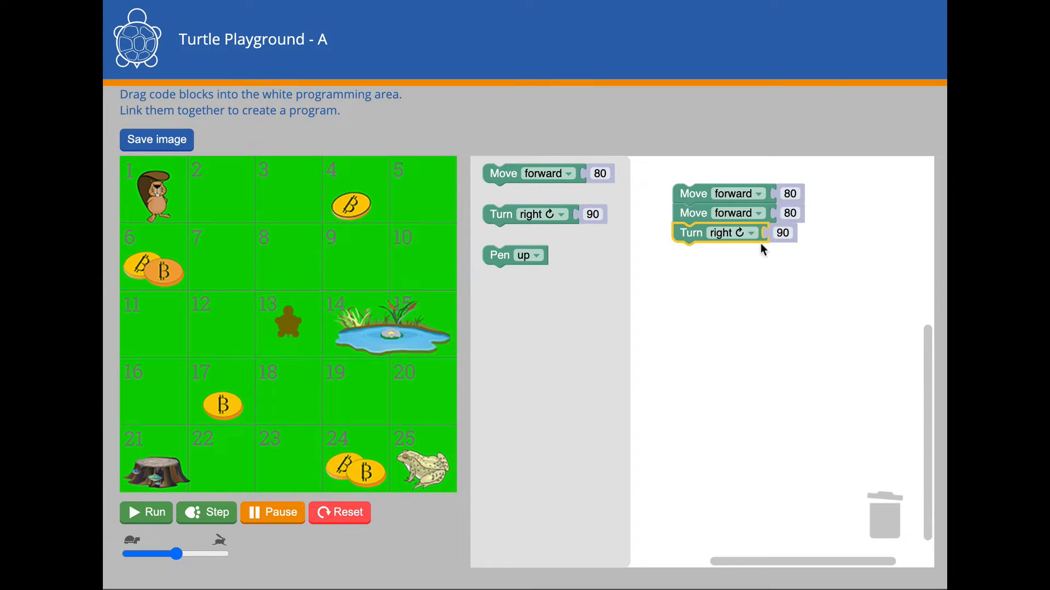
mouse_move(749, 233)
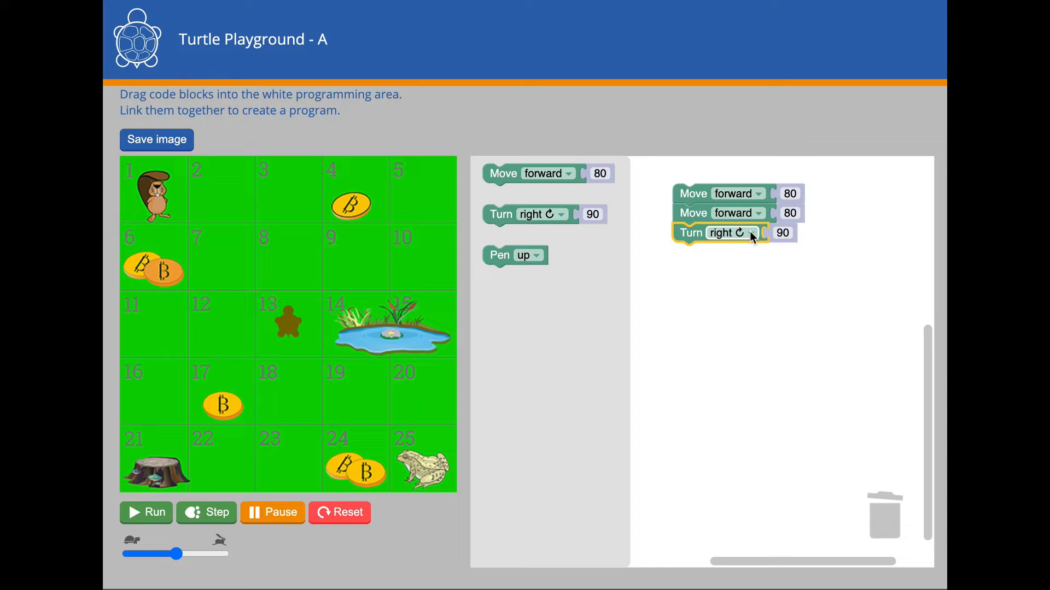
left_click(742, 232)
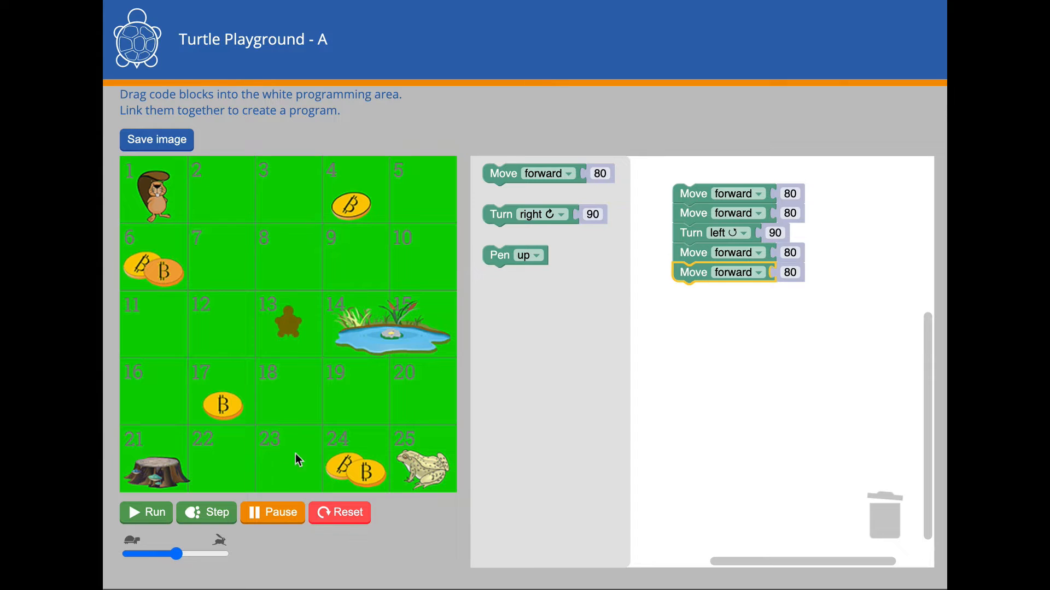
left_click(206, 513)
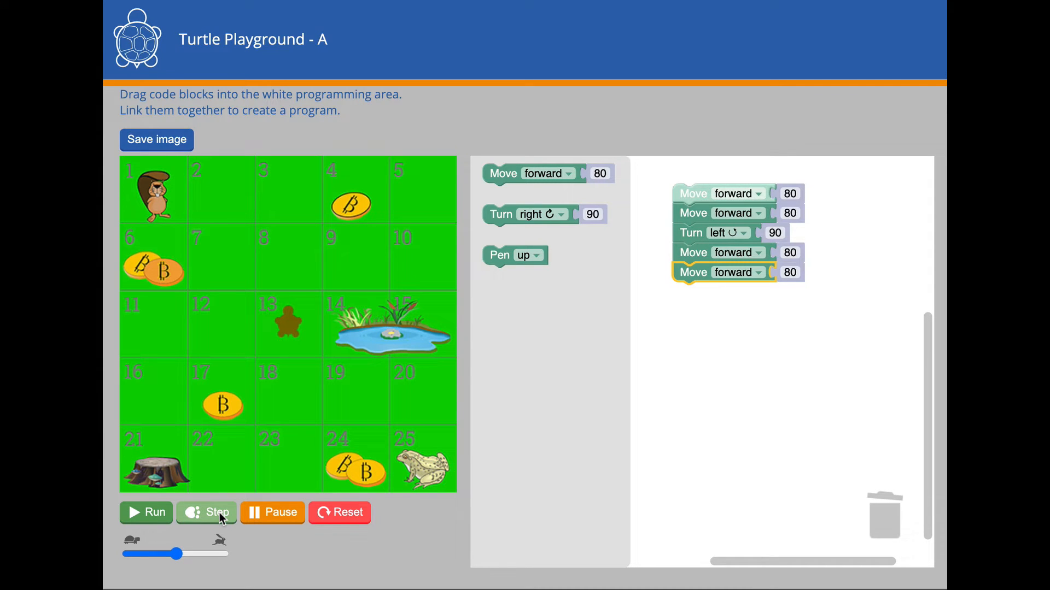
left_click(205, 512)
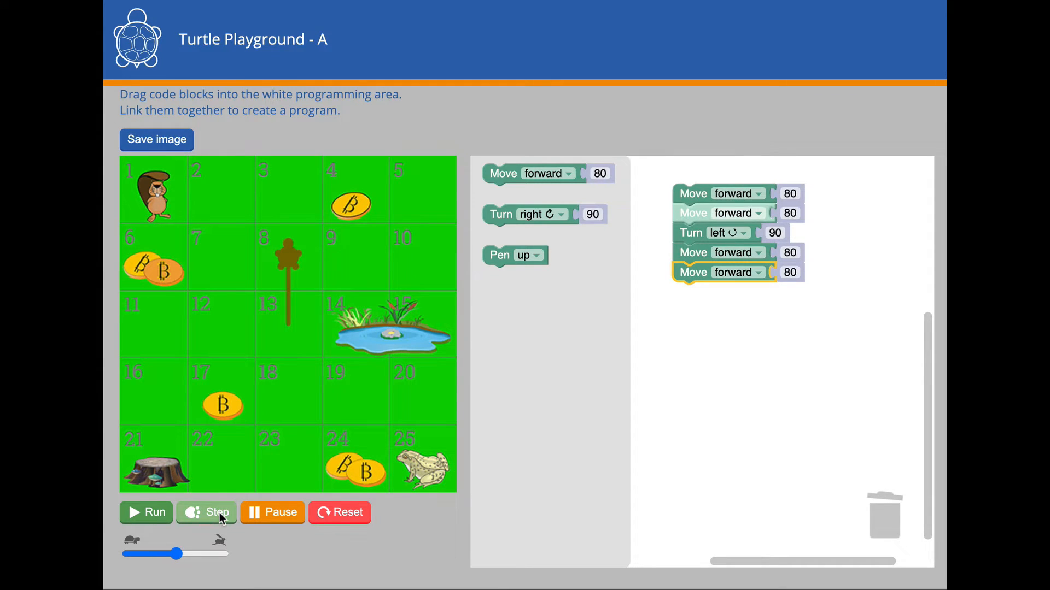
left_click(206, 512)
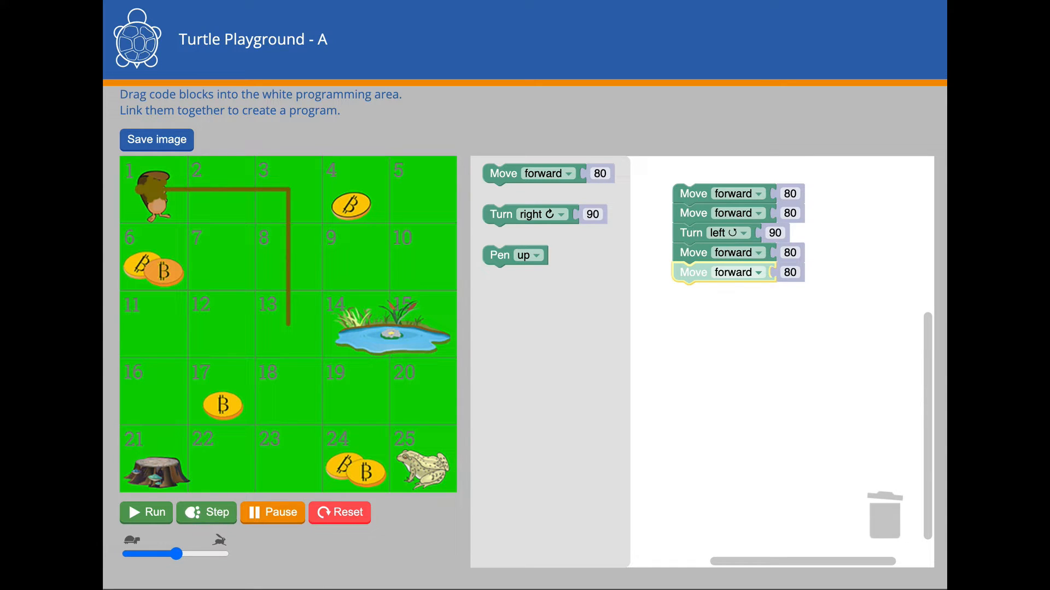
left_click(340, 512)
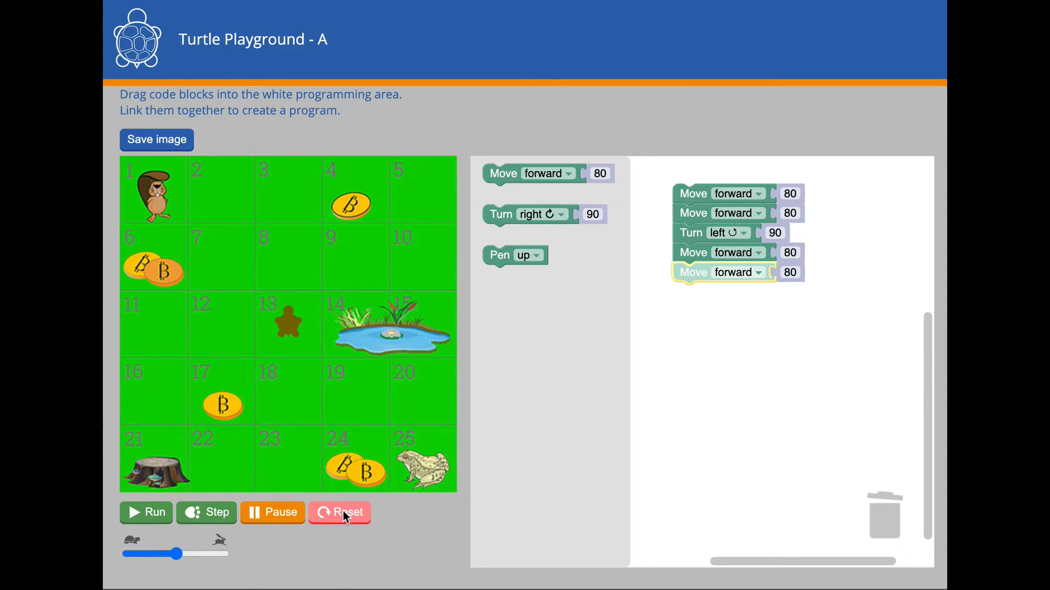